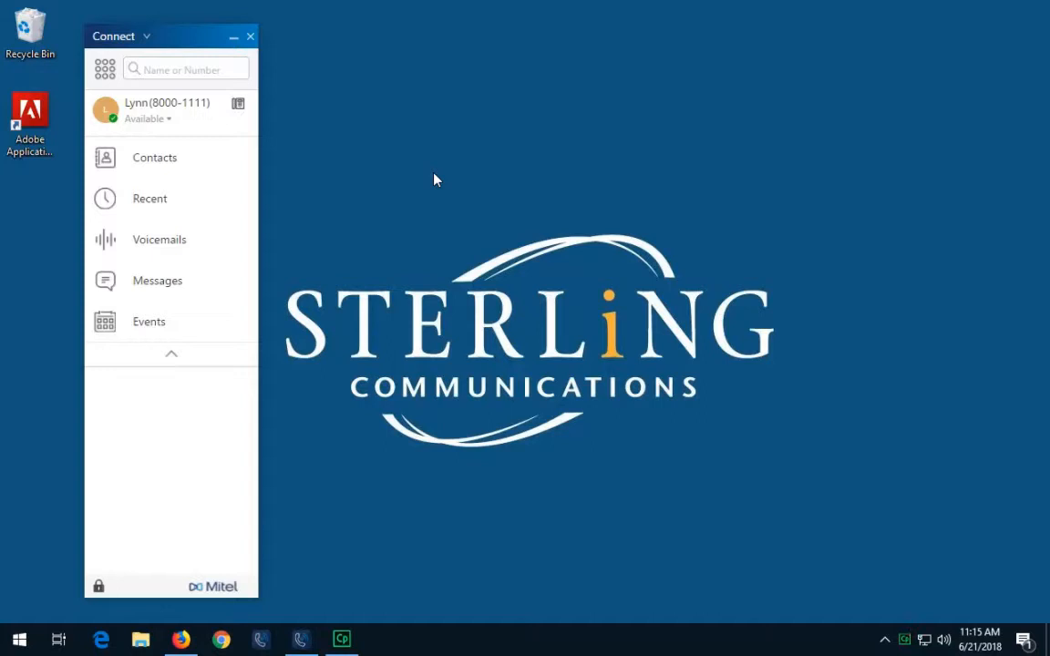
mouse_move(170, 164)
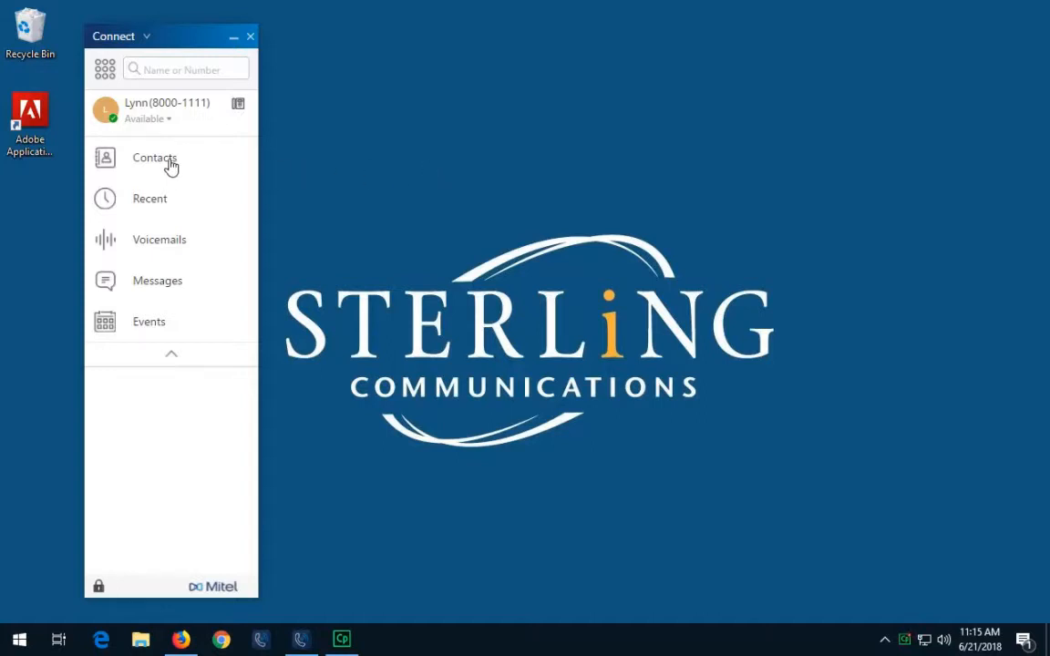
left_click(155, 156)
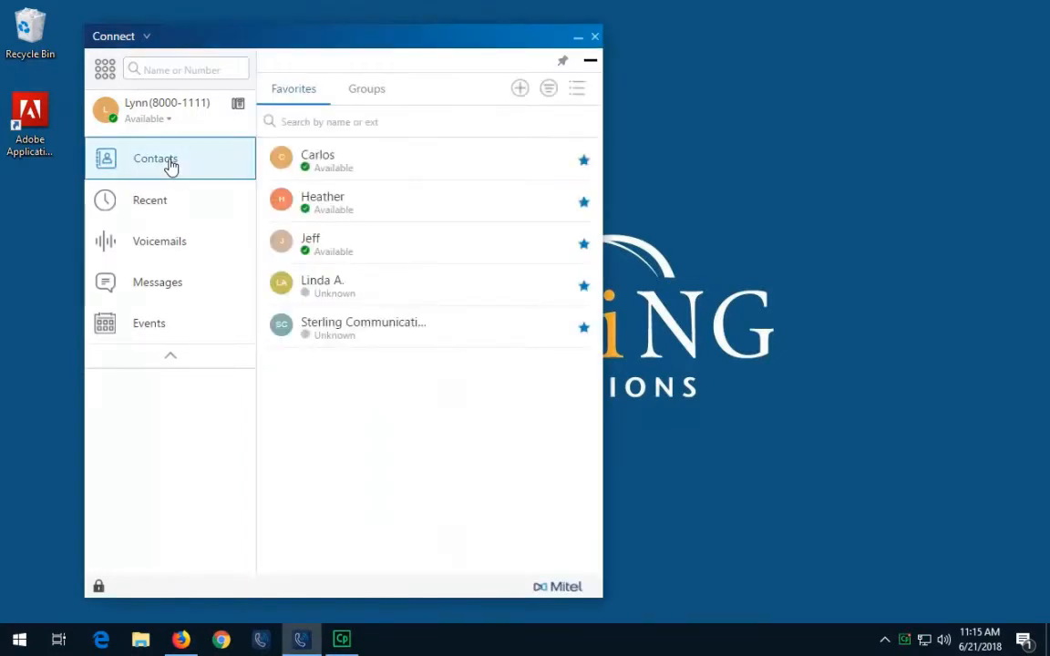
mouse_move(295, 166)
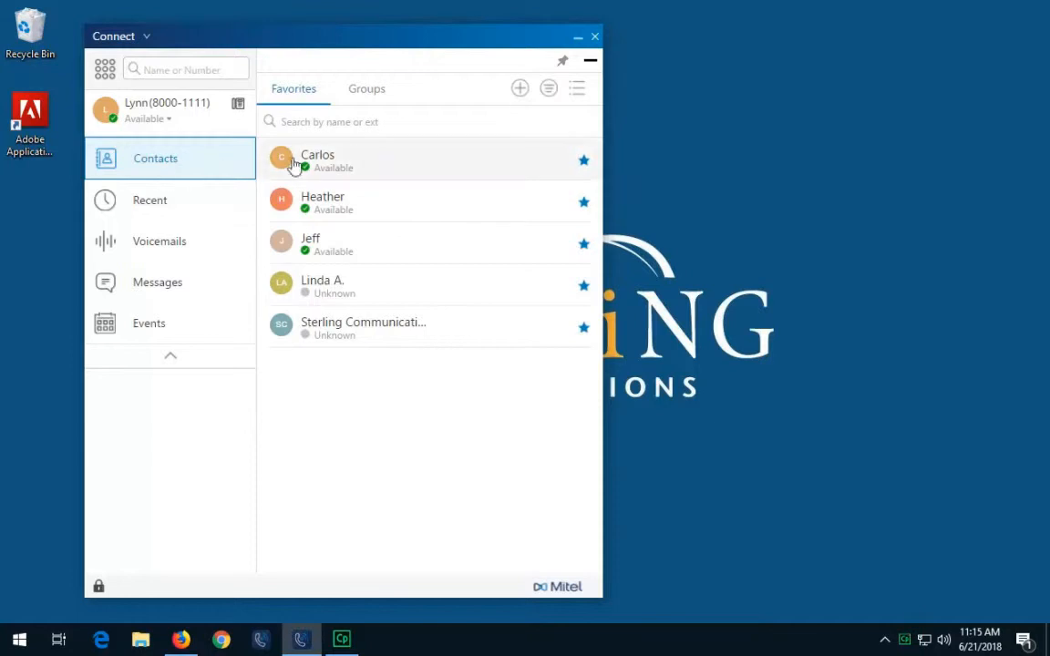
mouse_move(412, 256)
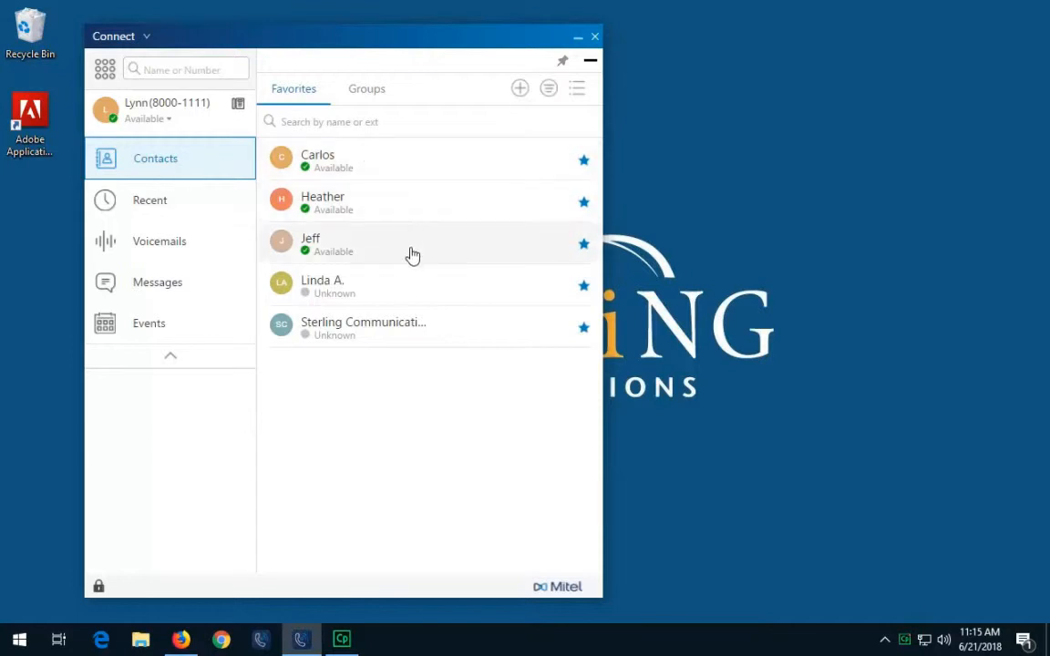
mouse_move(405, 372)
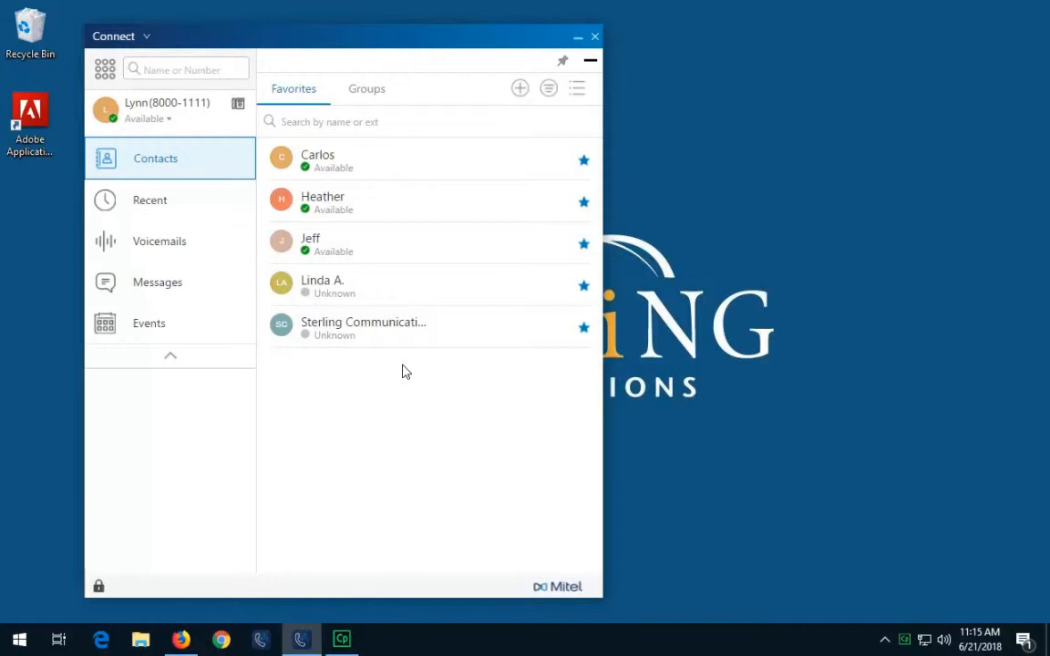
mouse_move(408, 263)
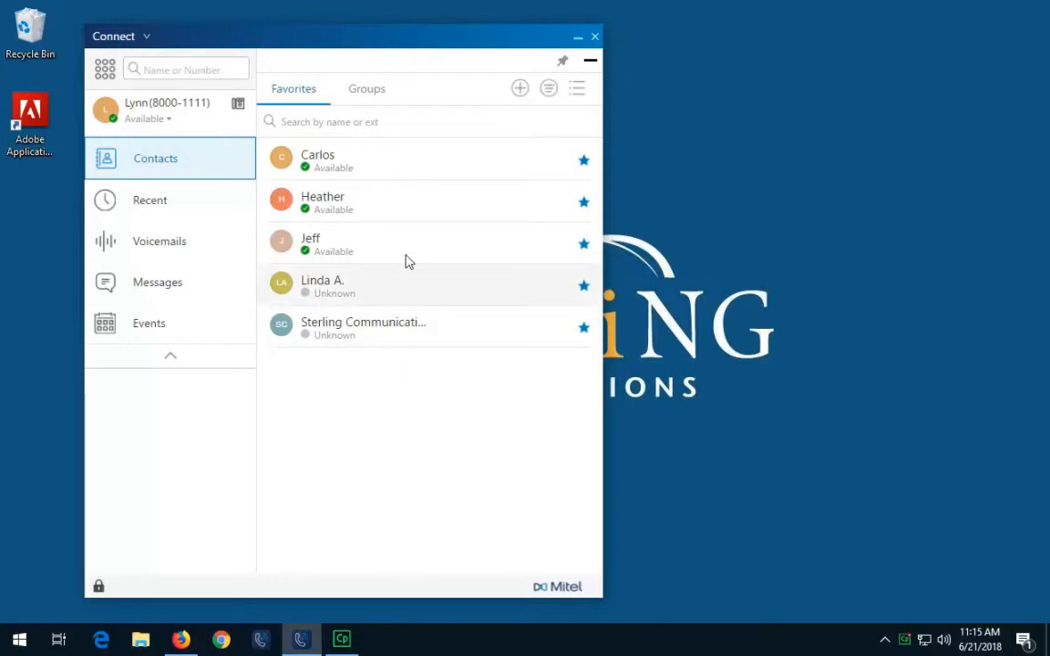
mouse_move(401, 160)
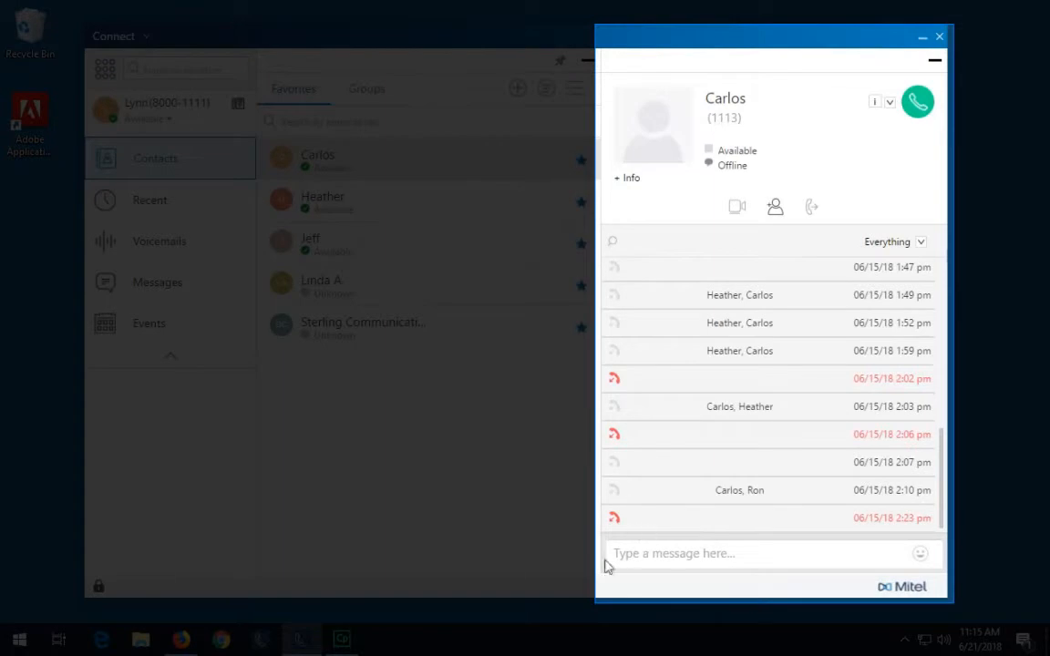
- Compose "What time is the meeting?" with an emoji to Carlos
type("What time is the meeting?")
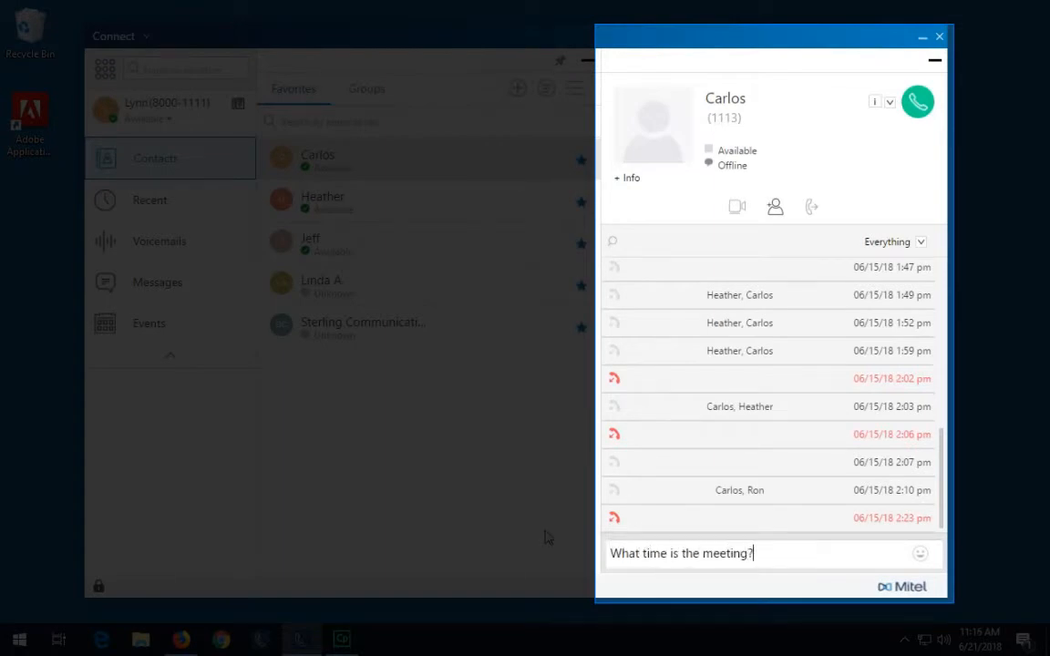
left_click(919, 554)
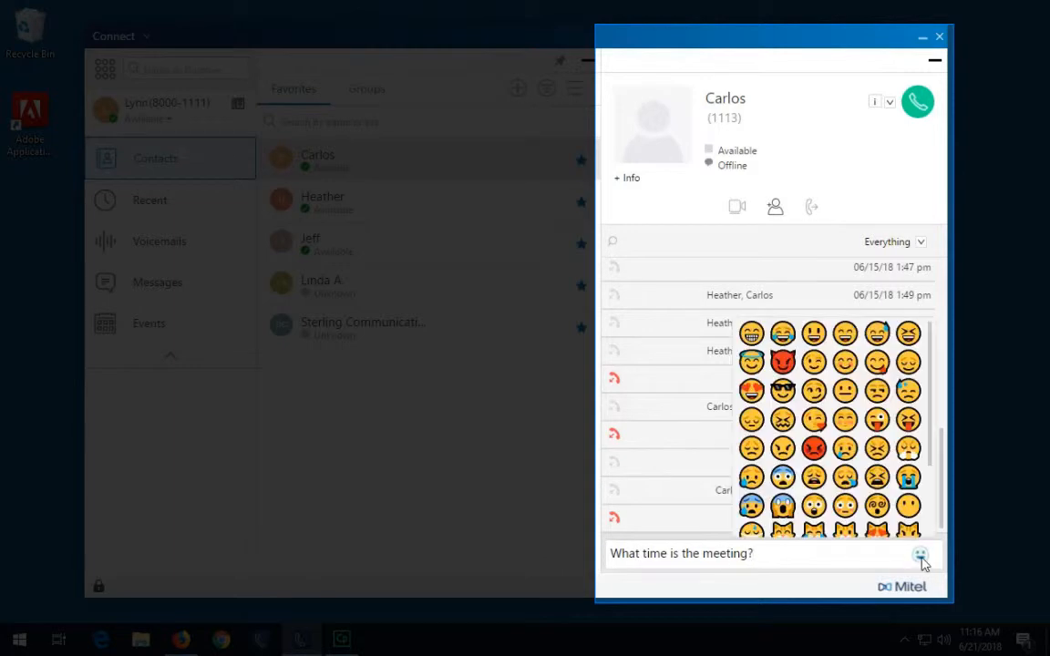
left_click(751, 334)
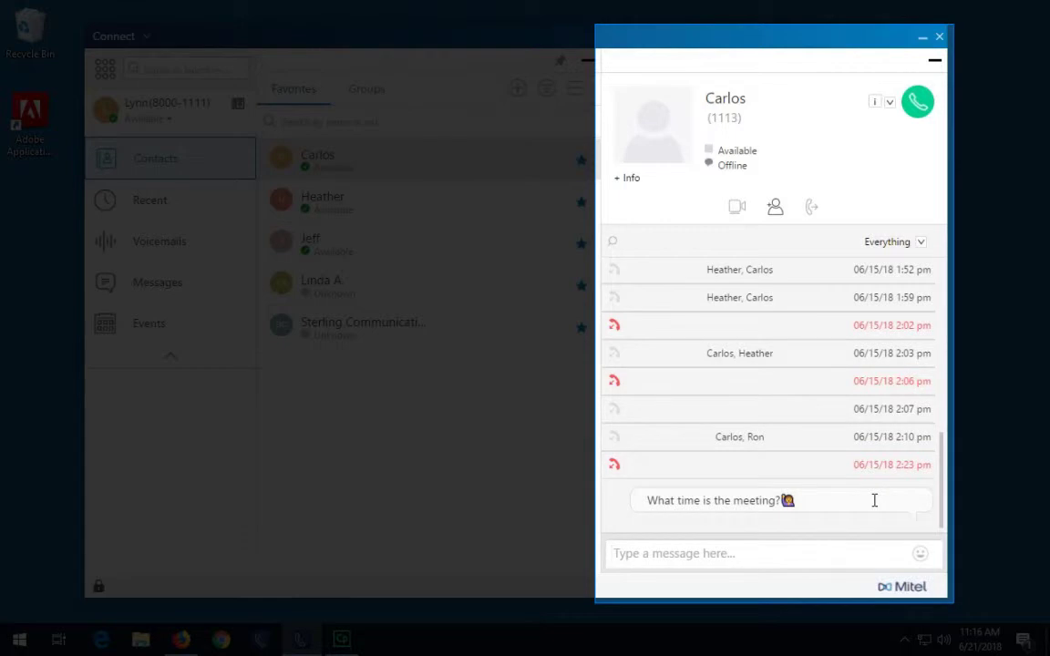
mouse_move(776, 205)
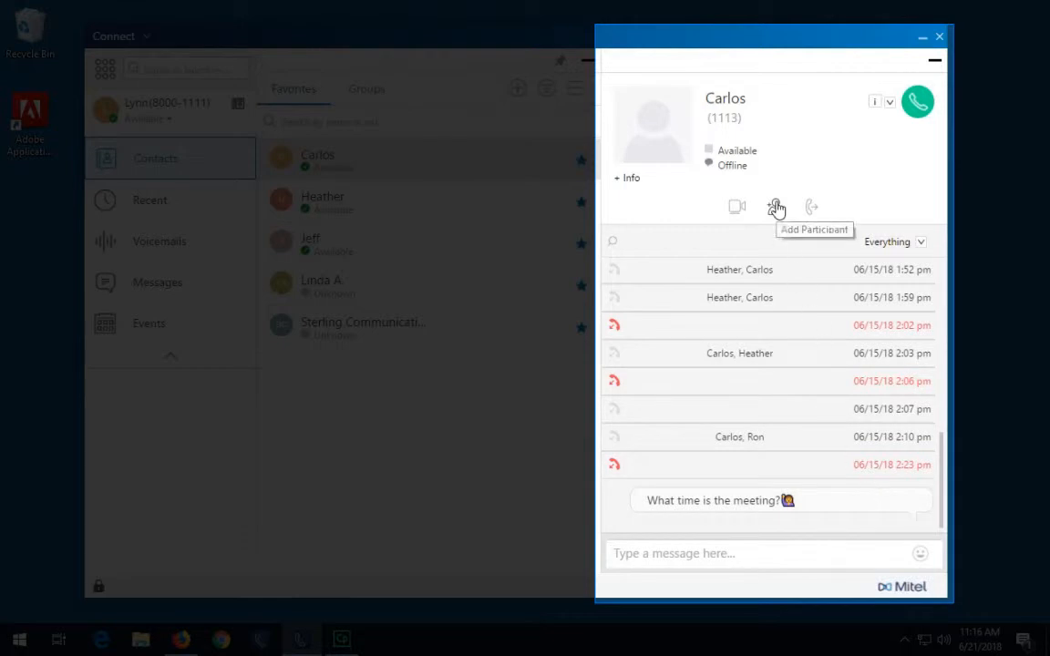
- Add Heather to Carlos's conversation, create the group chat, and compose "Hey friends!"
left_click(775, 208)
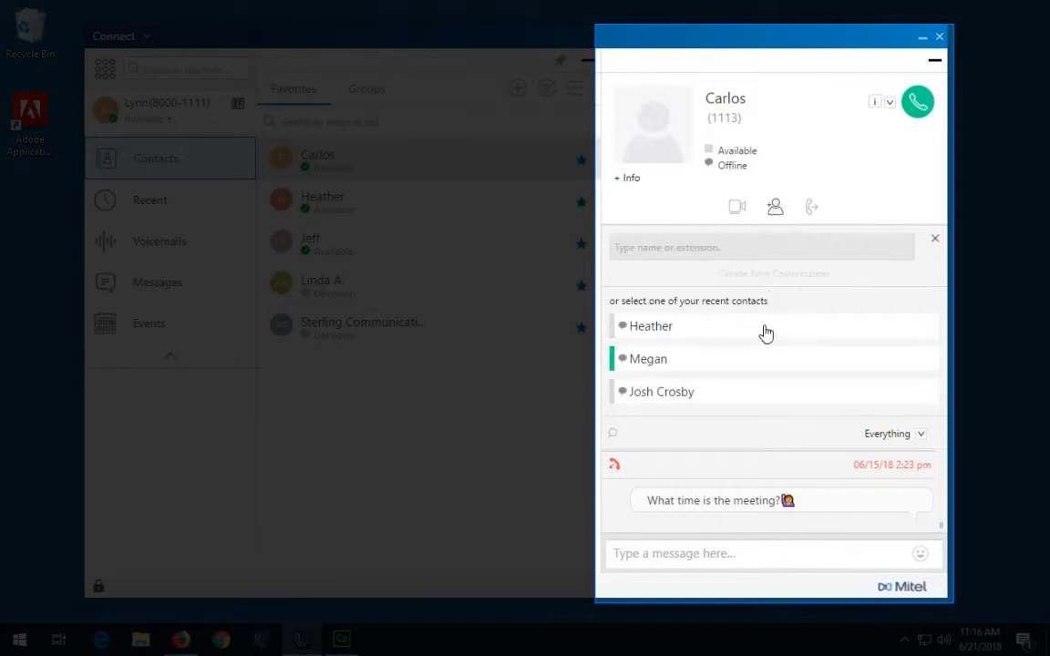
left_click(650, 325)
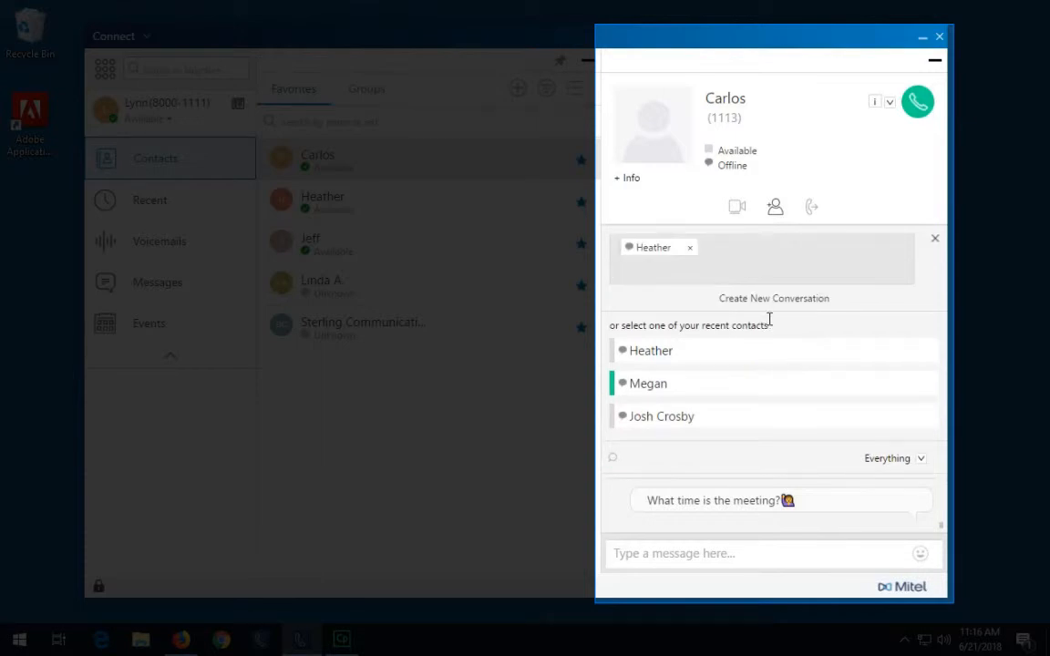
mouse_move(775, 301)
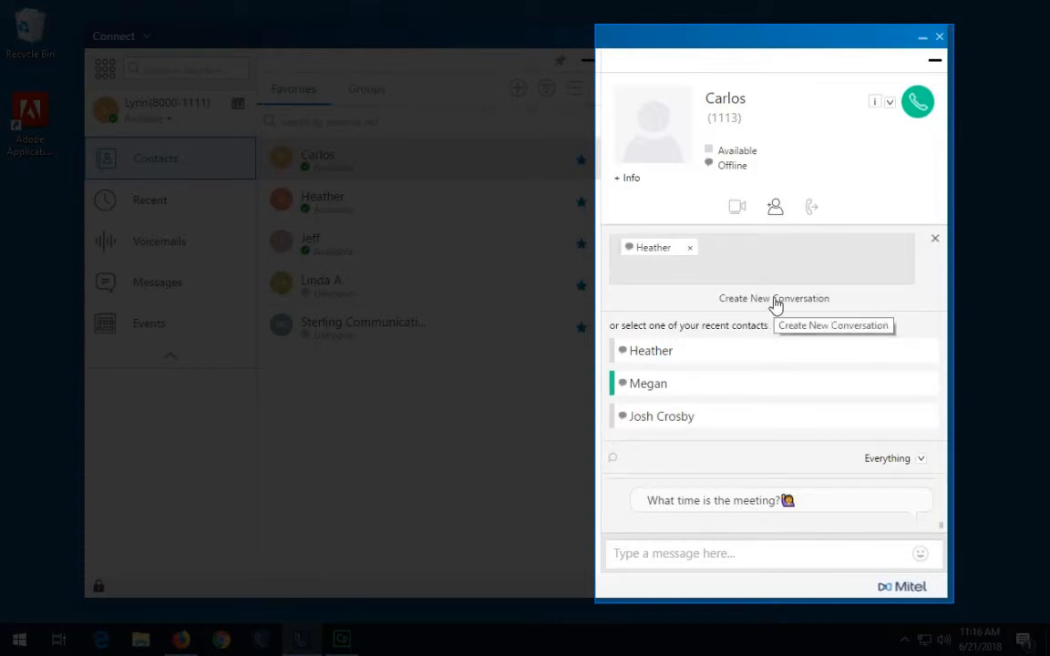
left_click(773, 299)
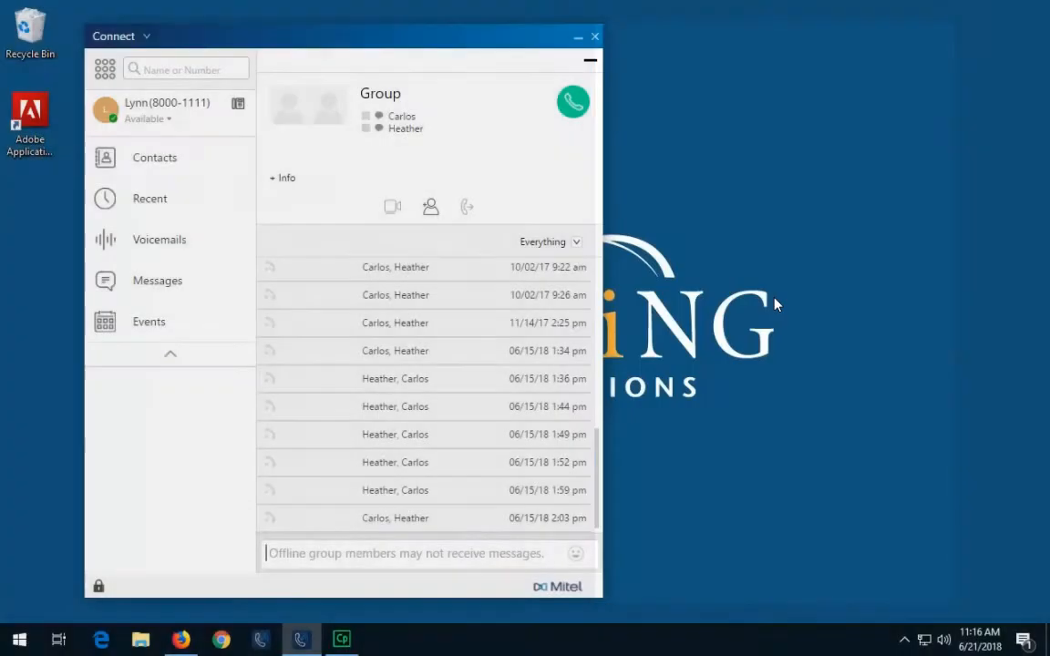
type("Hey")
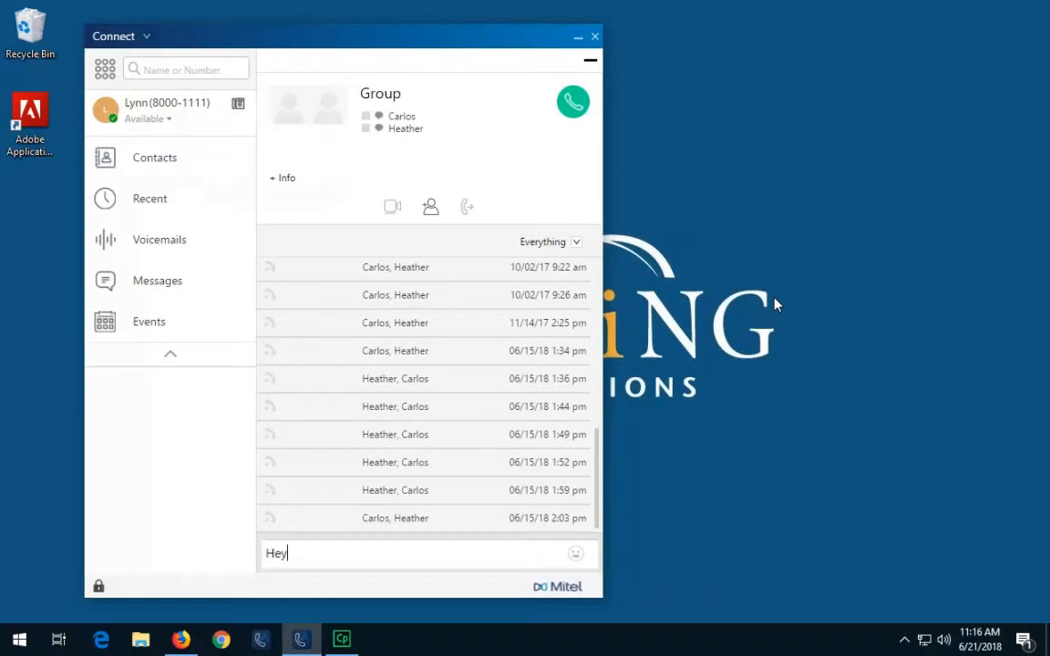
type("friends!")
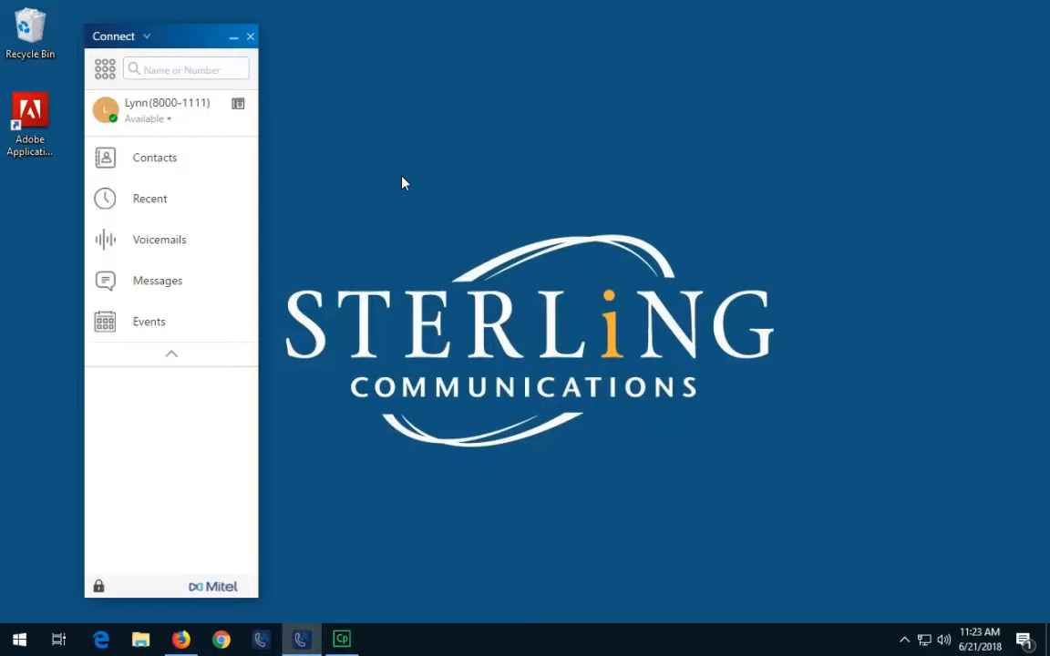
- Show the Party planning committee group's options from the Contacts Groups list
left_click(153, 157)
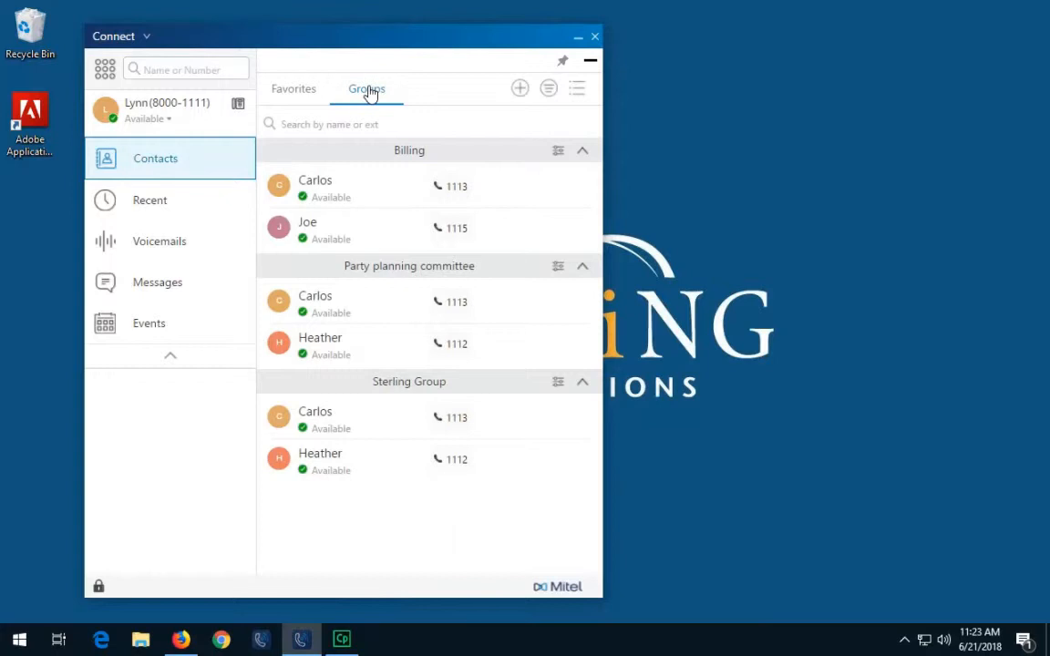
mouse_move(421, 113)
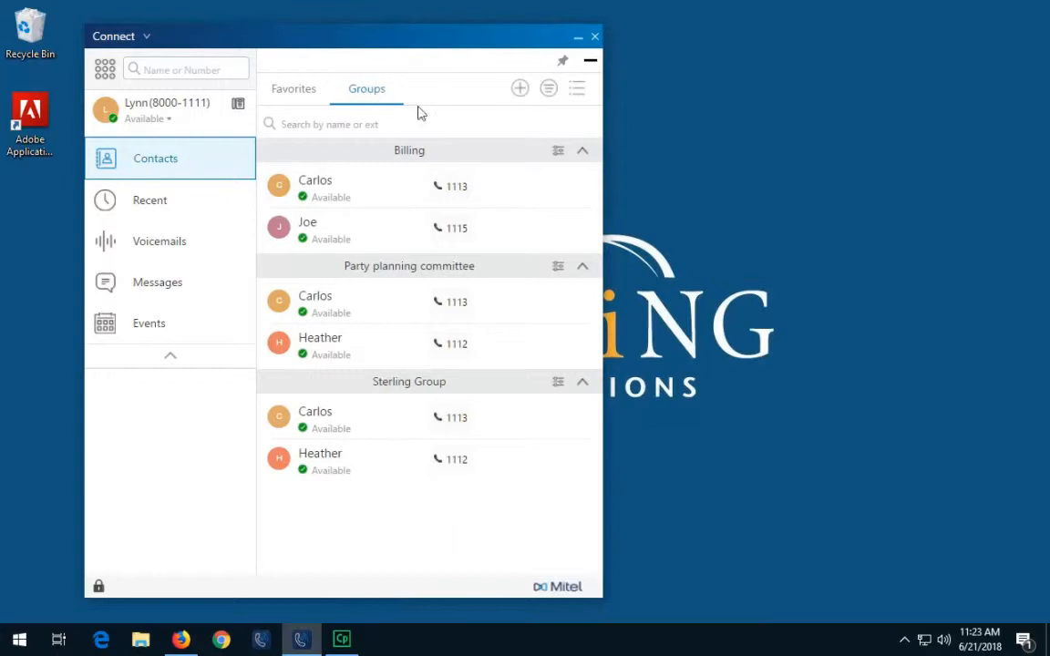
left_click(558, 266)
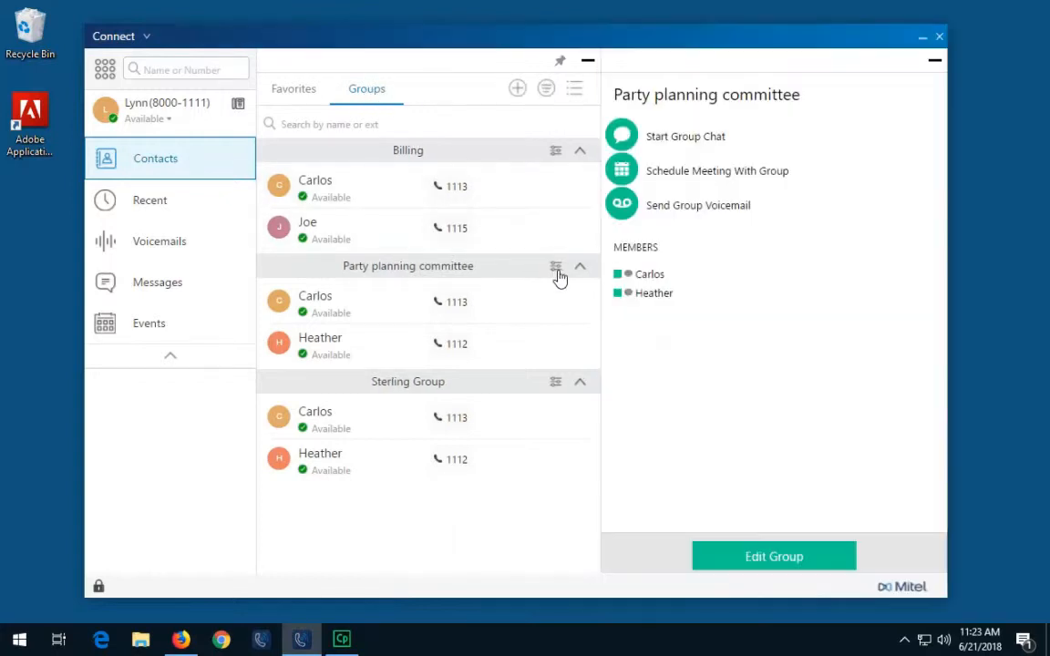
mouse_move(678, 160)
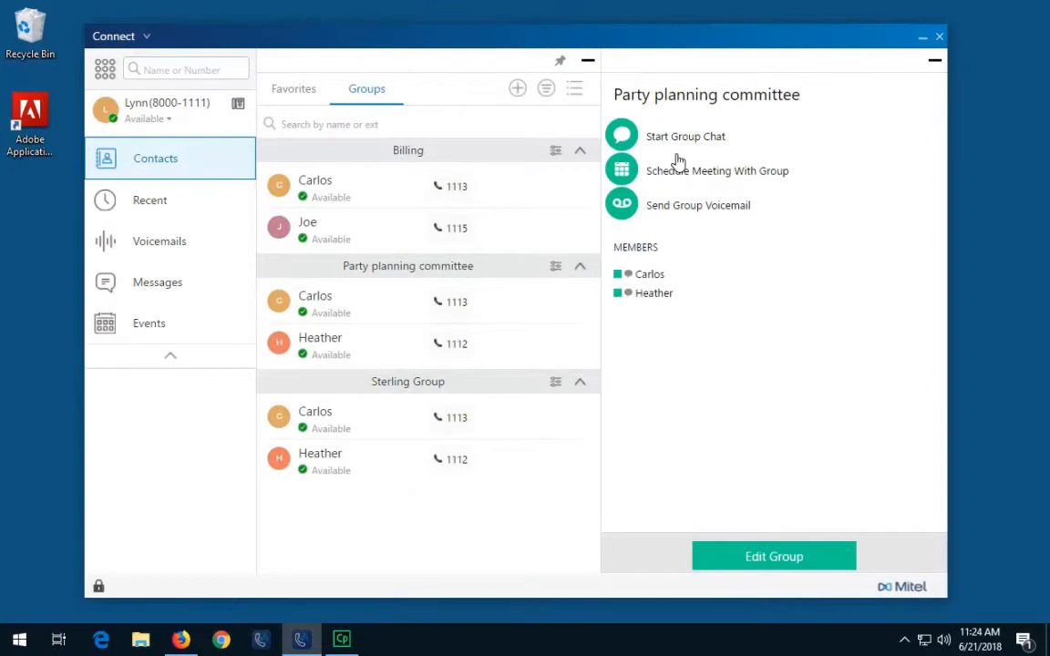
- Start a chat with the Party planning committee and compose "Hey friends!"
left_click(685, 135)
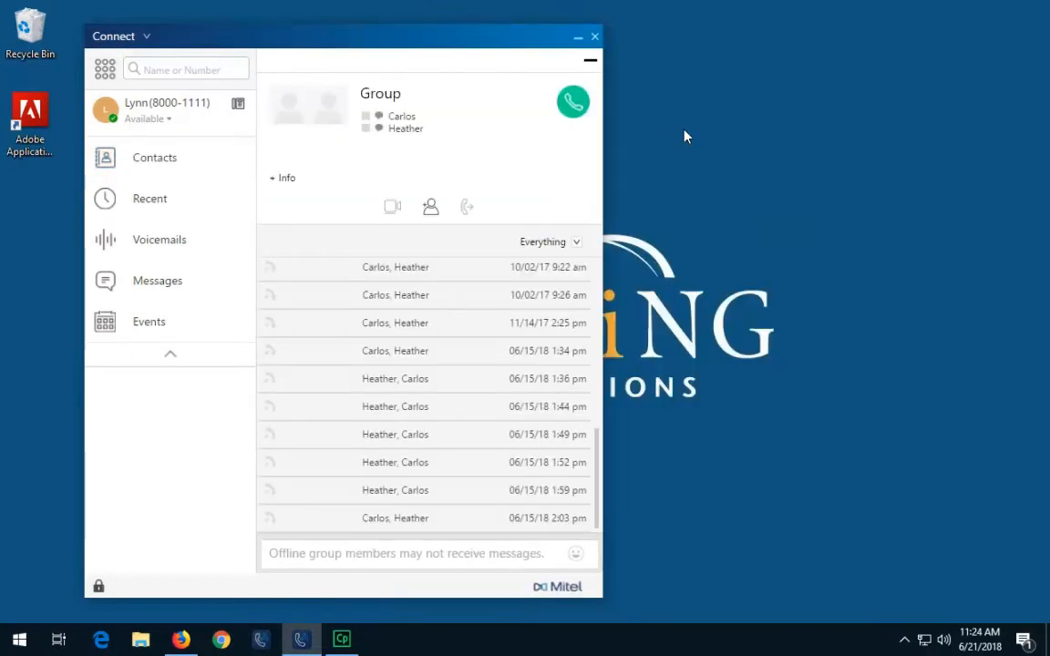
type("Hey")
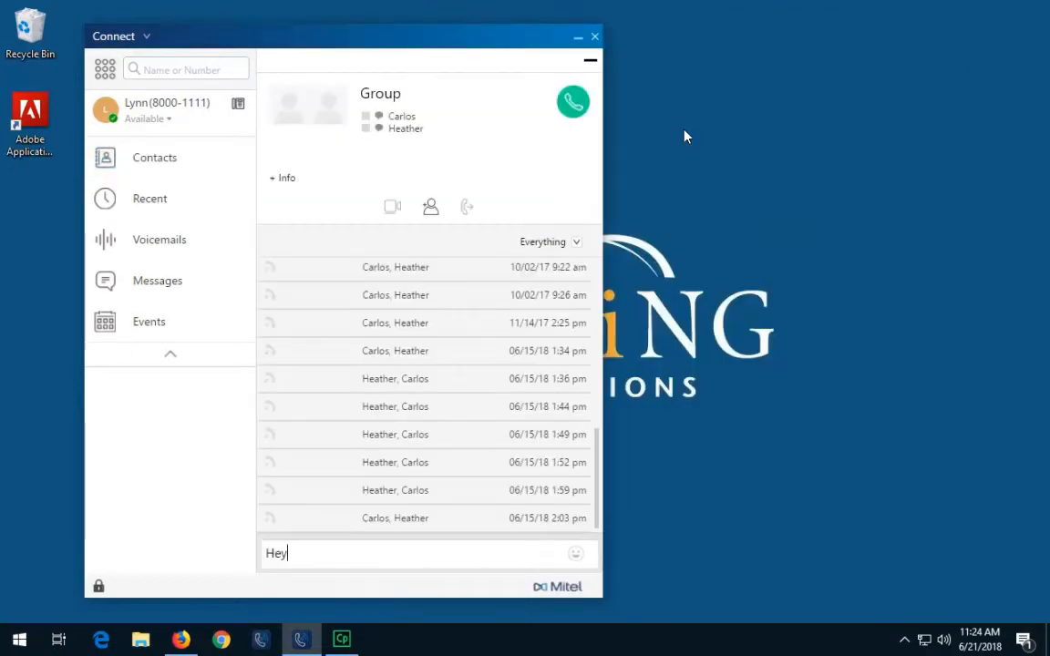
type("friends!")
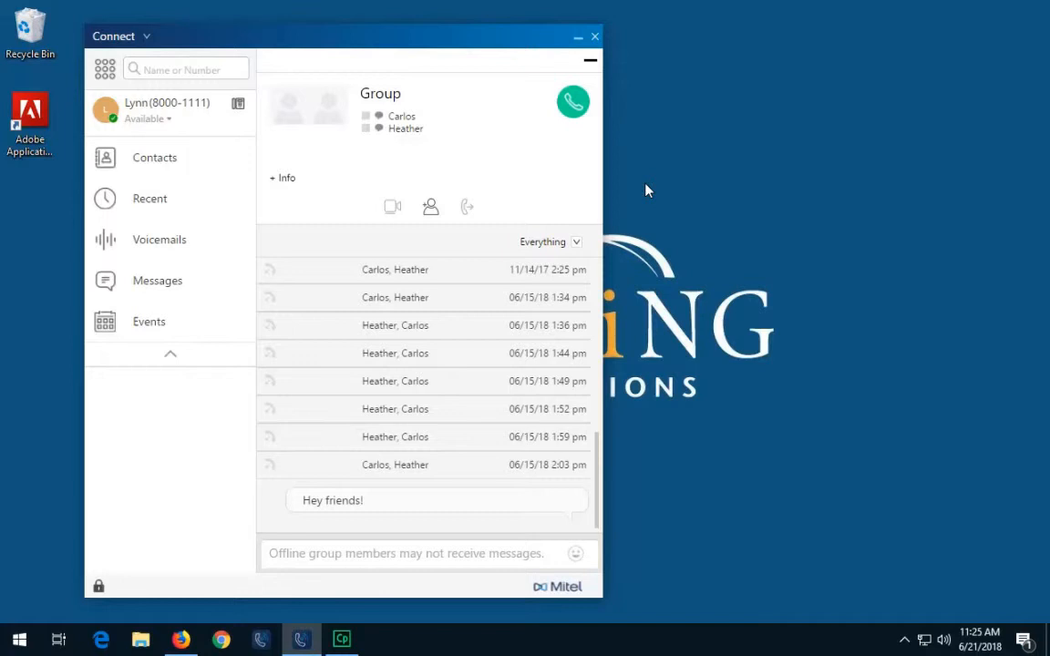
mouse_move(430, 208)
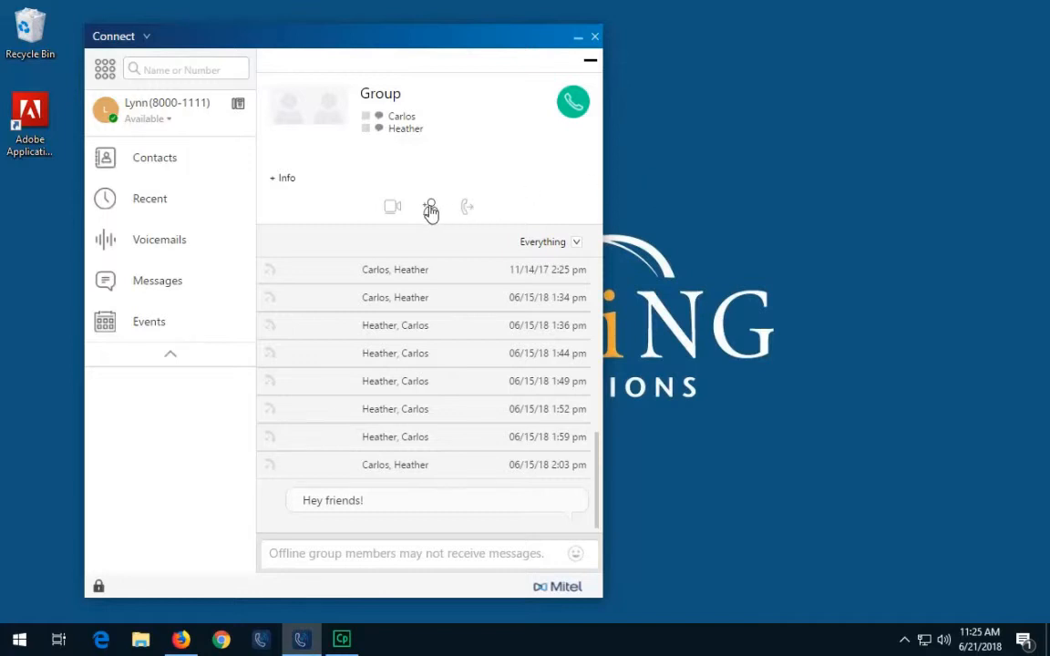
mouse_move(430, 208)
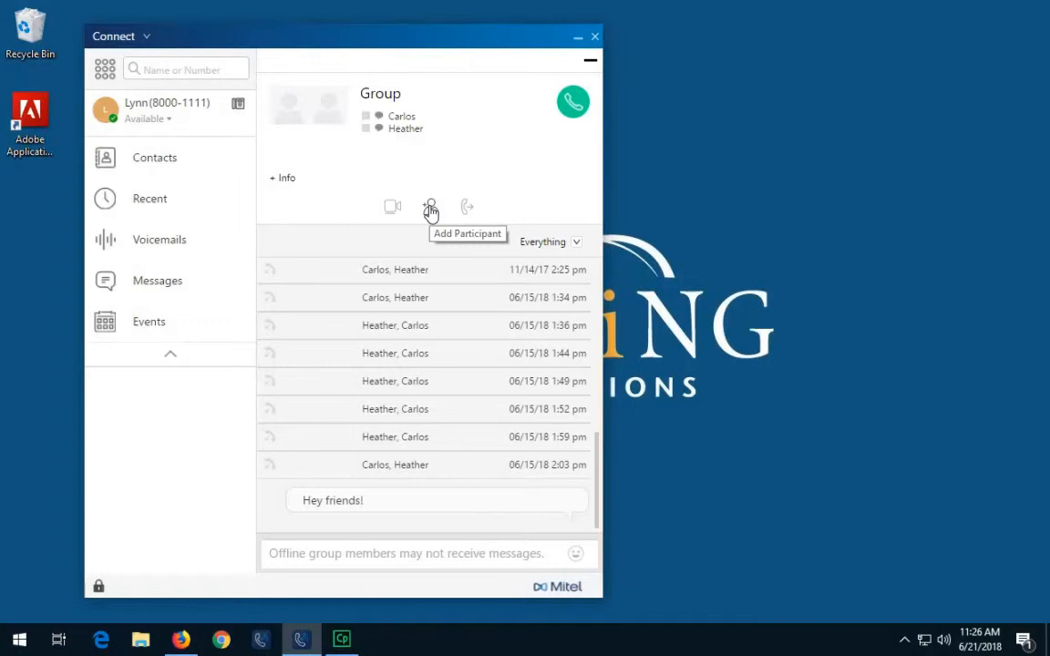
mouse_move(160, 284)
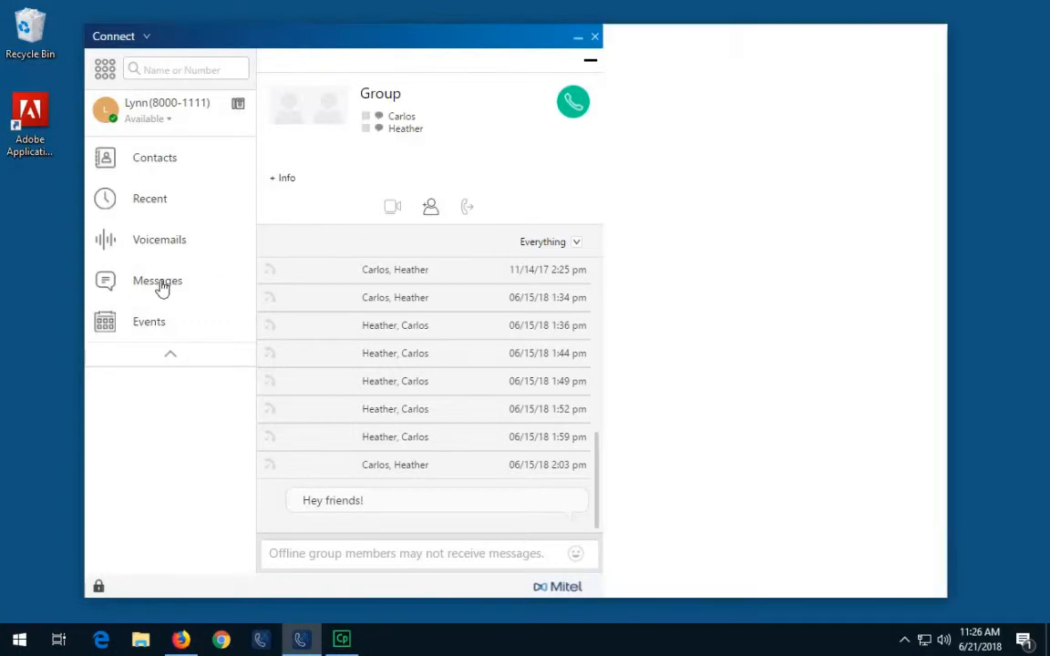
- Show Carlos's conversation from the Messages list with its history filter options
left_click(157, 281)
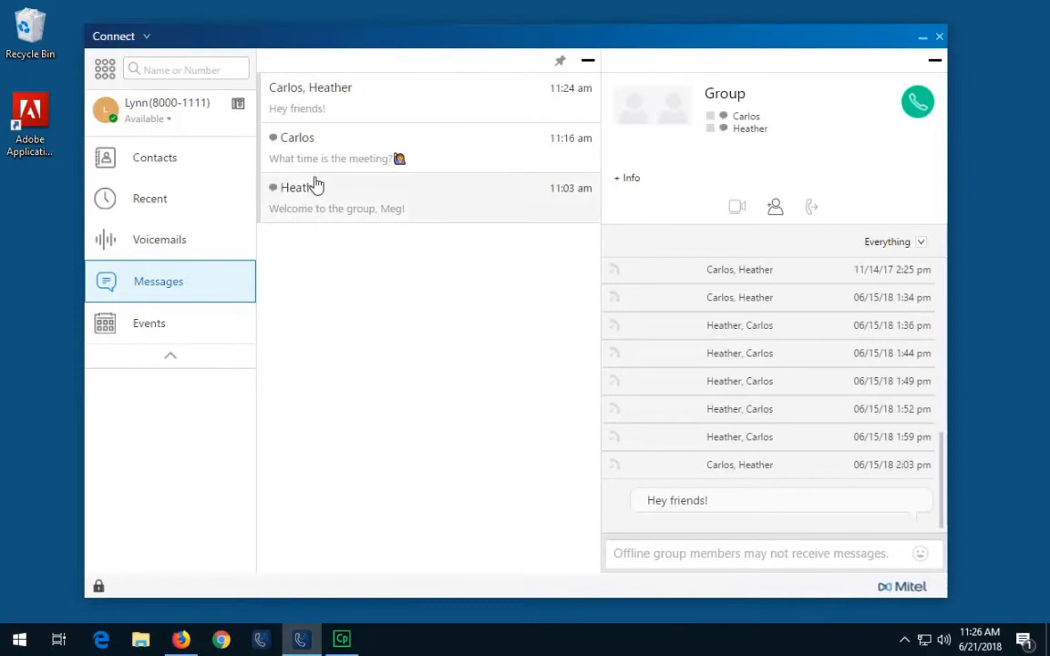
left_click(328, 148)
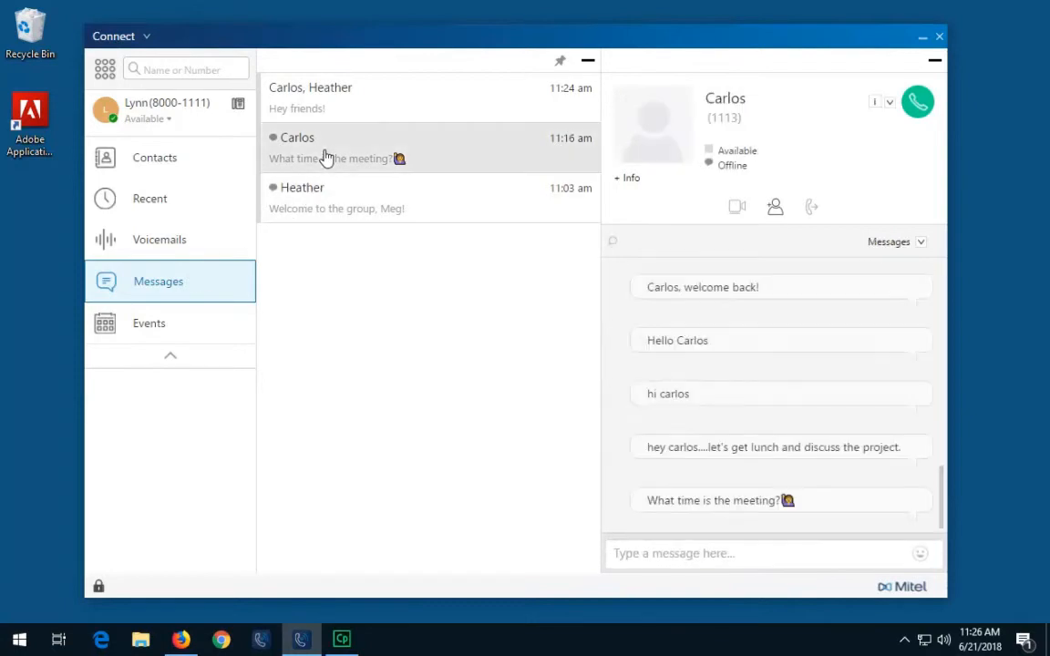
mouse_move(853, 218)
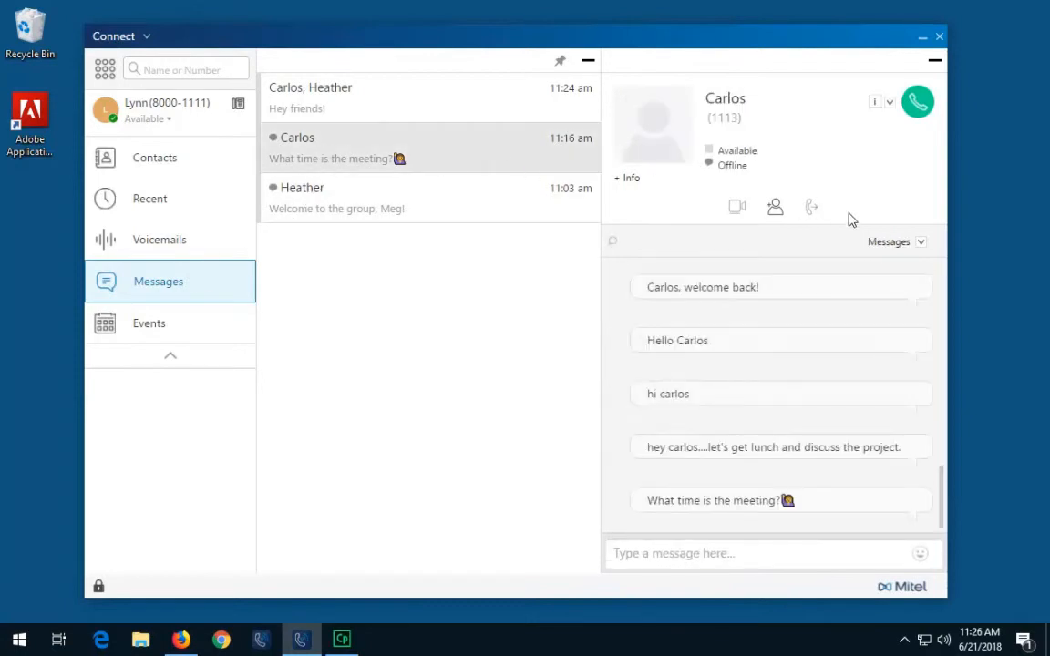
left_click(918, 240)
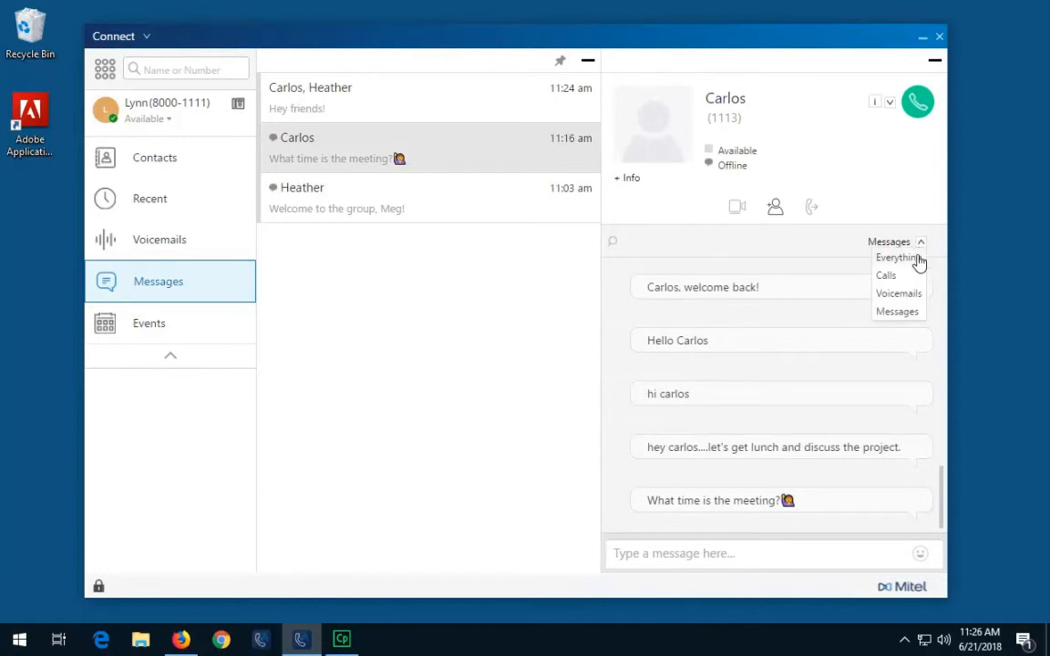
mouse_move(911, 314)
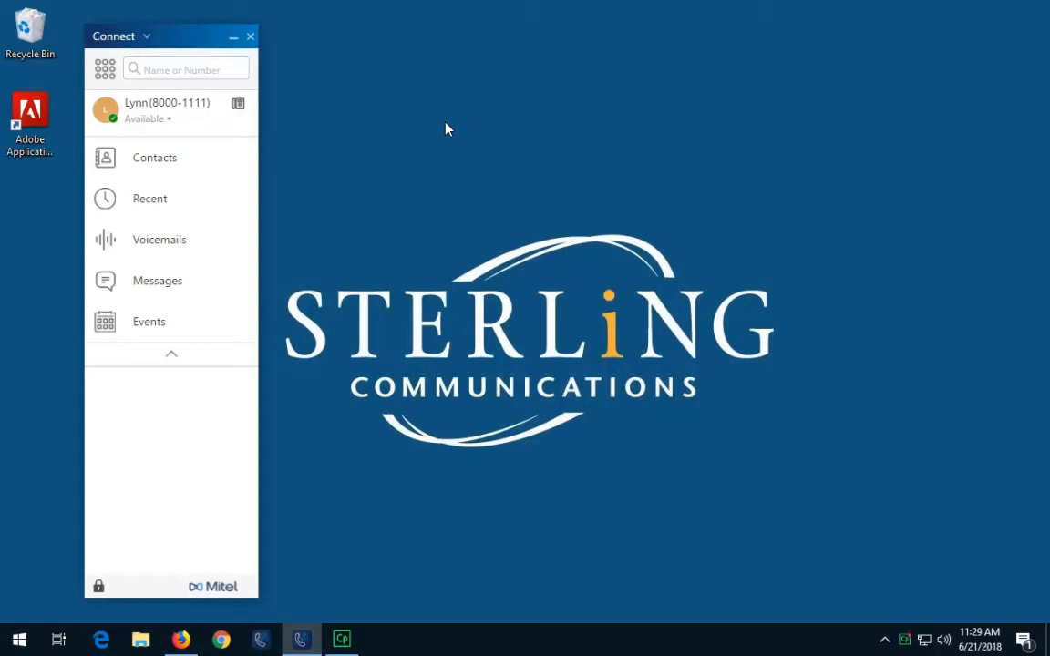
- Reach the Popup notification settings via the Connect menu's Settings
left_click(118, 37)
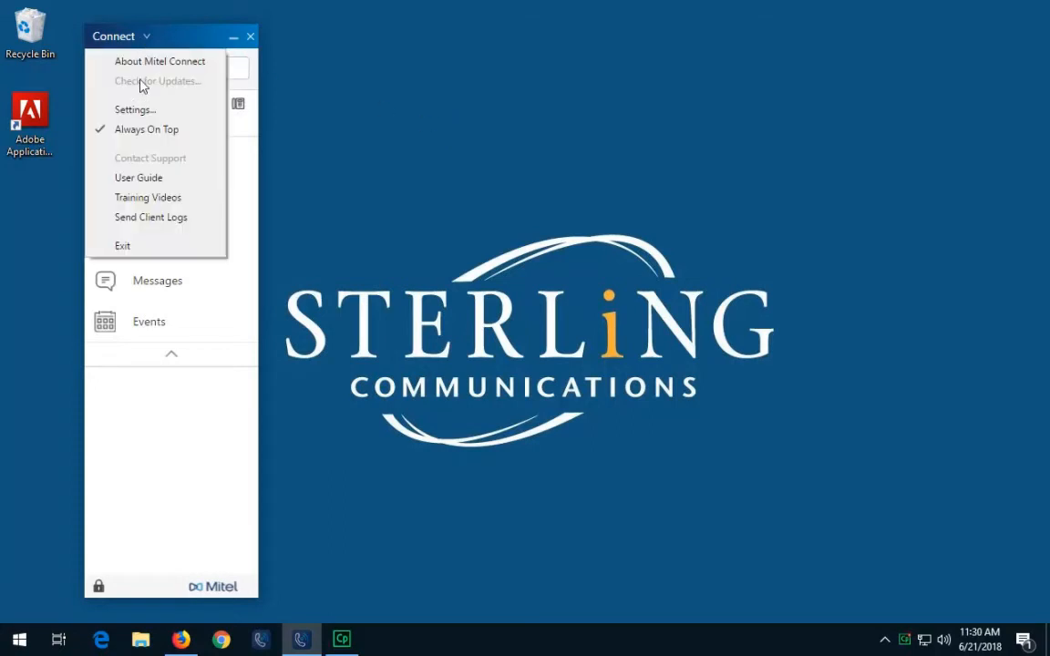
left_click(135, 110)
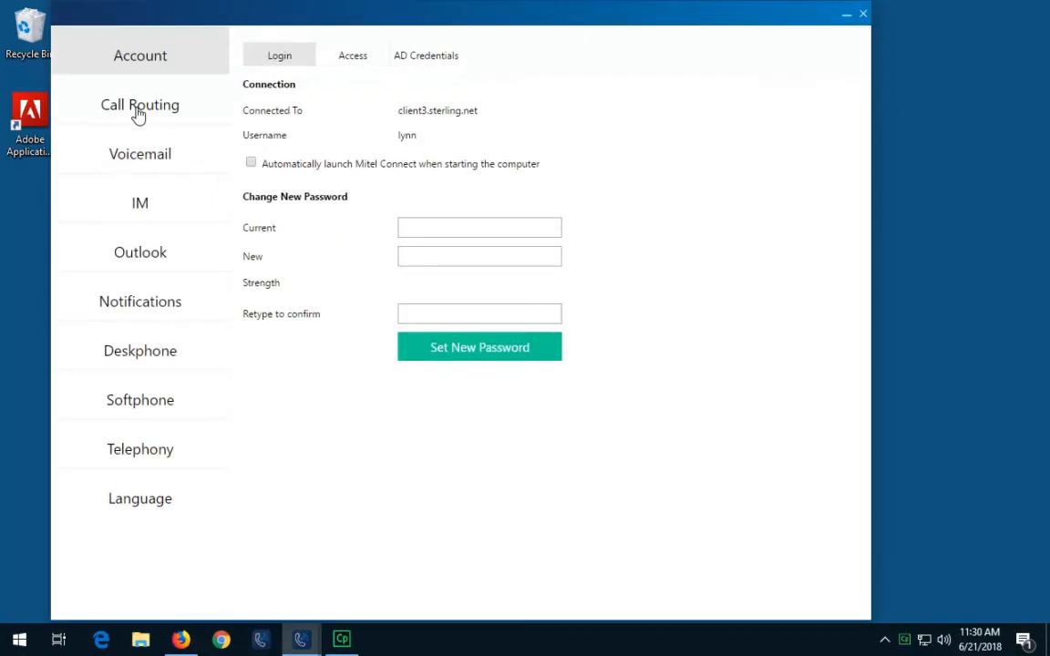
left_click(138, 301)
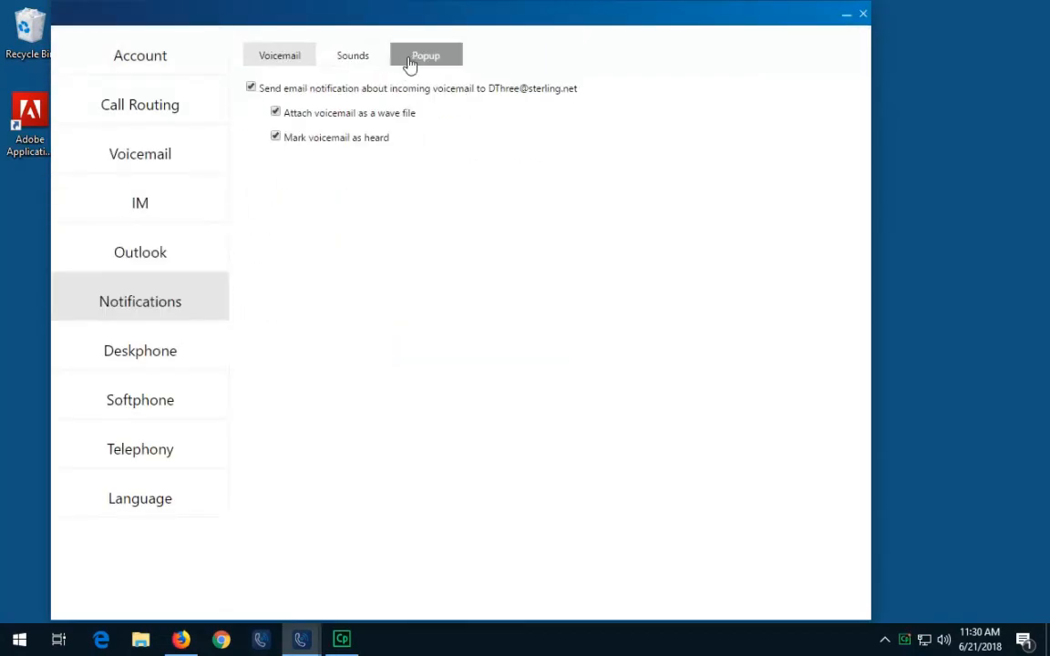
left_click(427, 55)
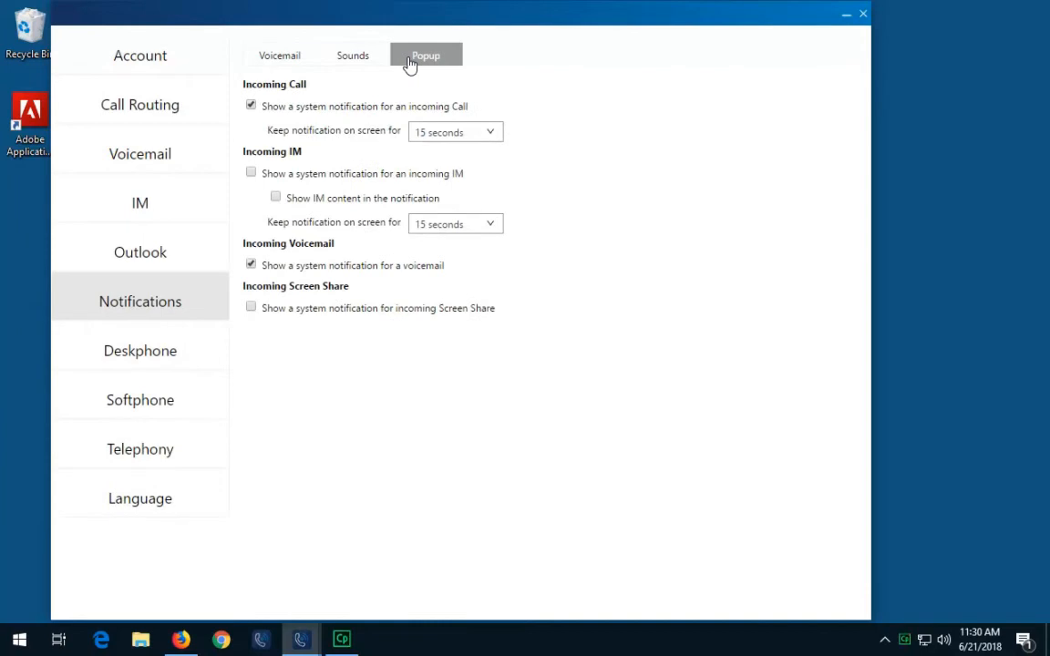
mouse_move(306, 139)
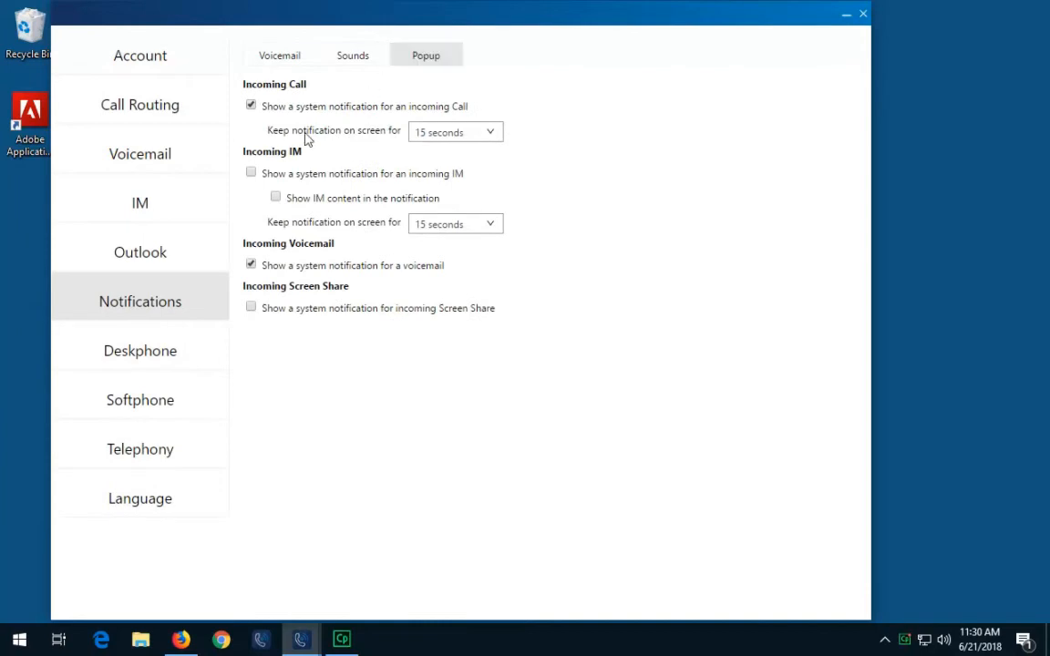
- Enable incoming IM popups with IM content, staying on screen 15 seconds
left_click(251, 174)
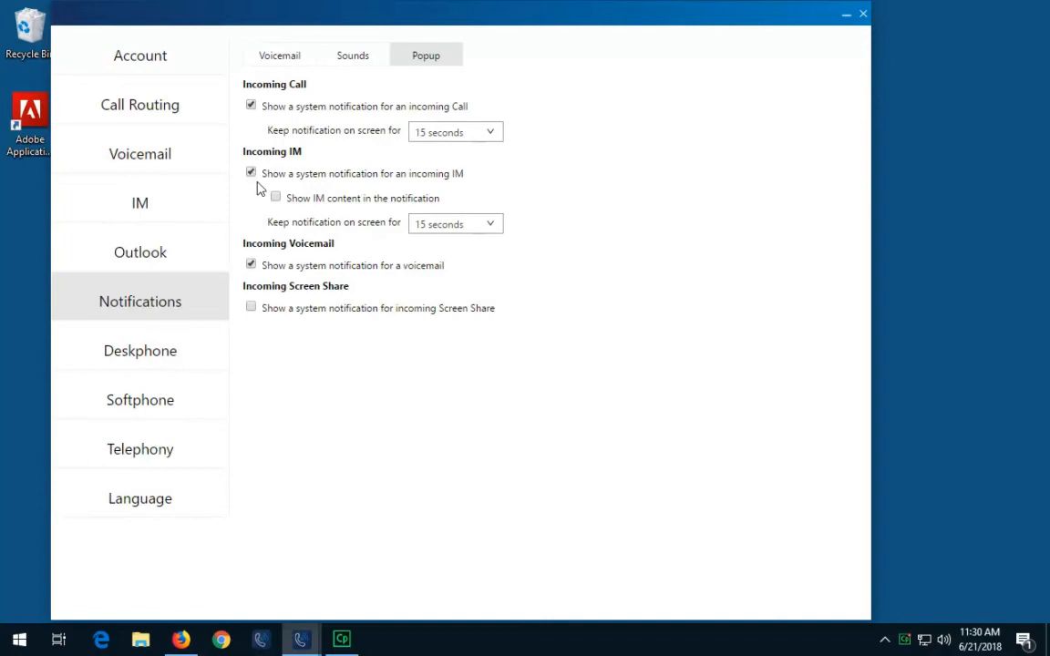
left_click(275, 197)
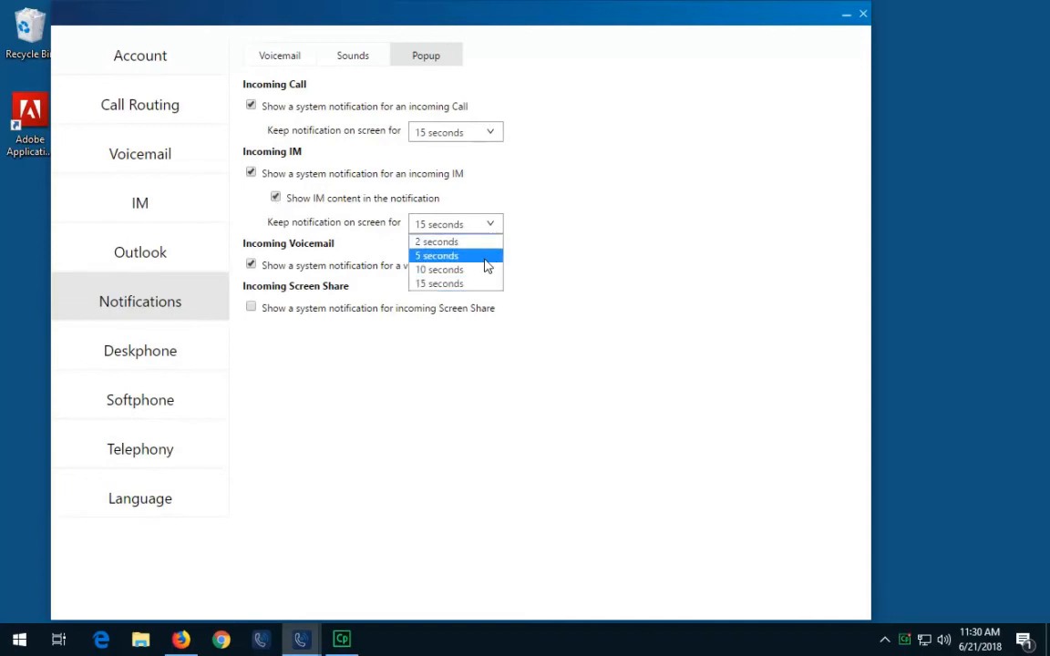
left_click(441, 285)
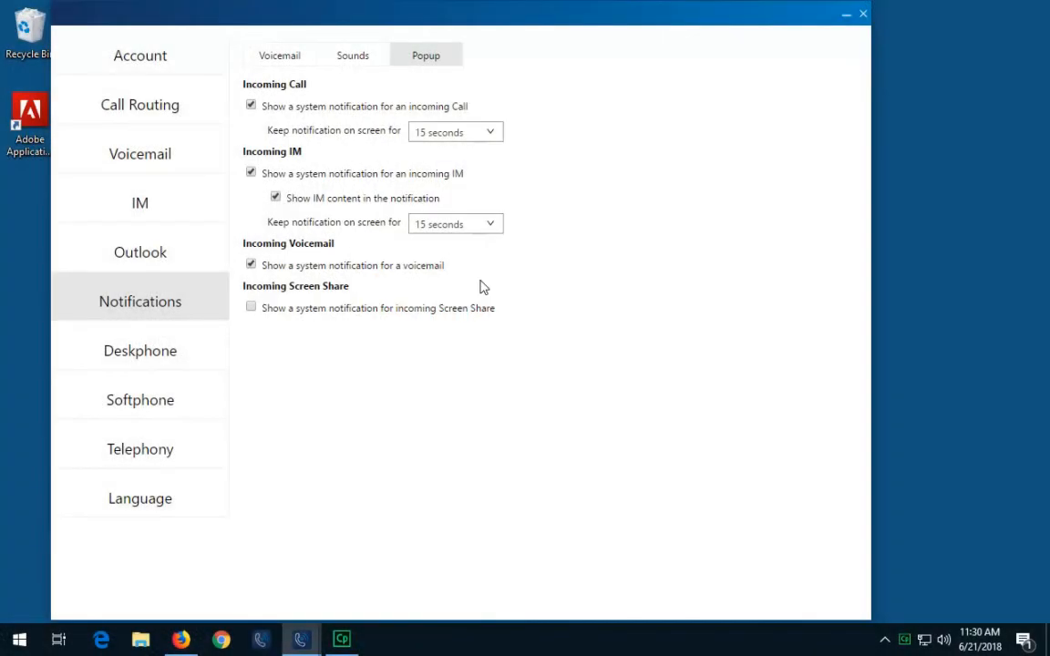
mouse_move(208, 207)
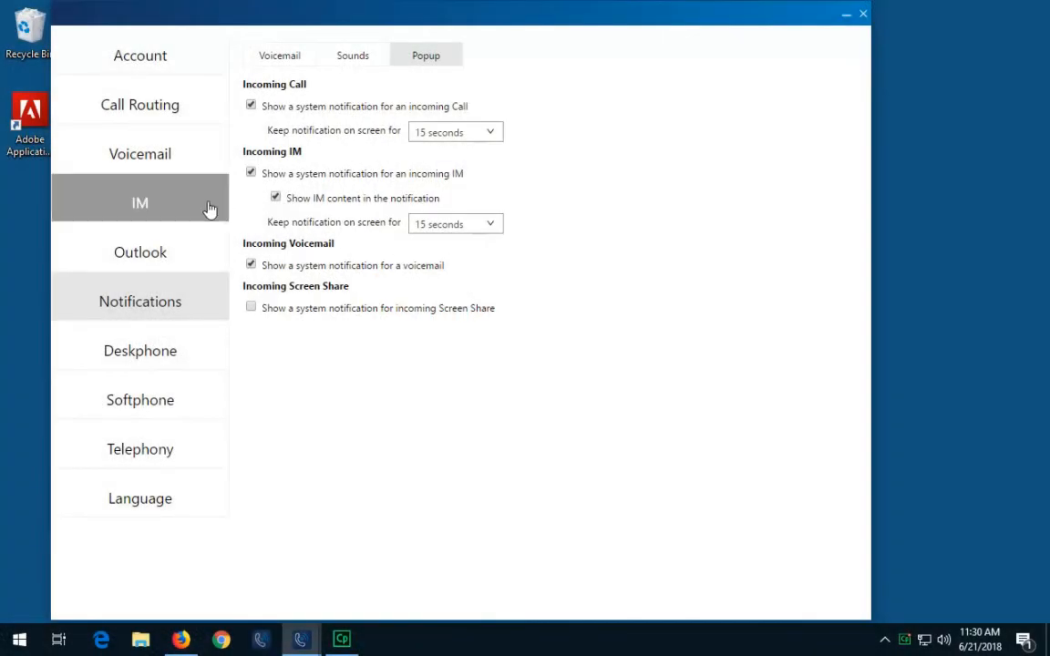
- Add the canned IM response "Be back after lunch!"
left_click(139, 202)
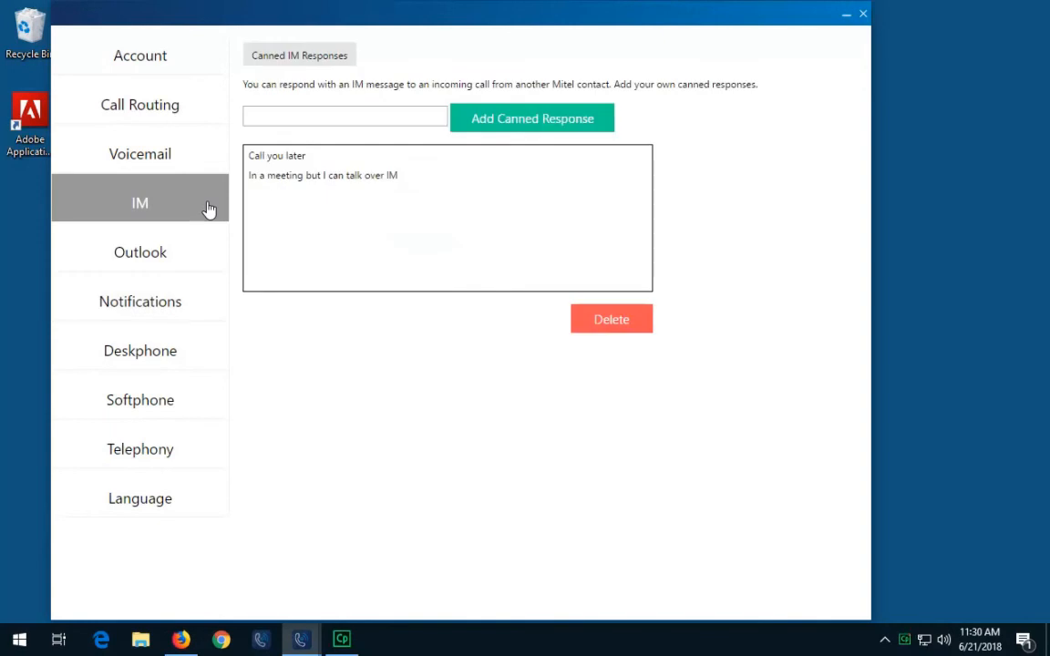
left_click(345, 117)
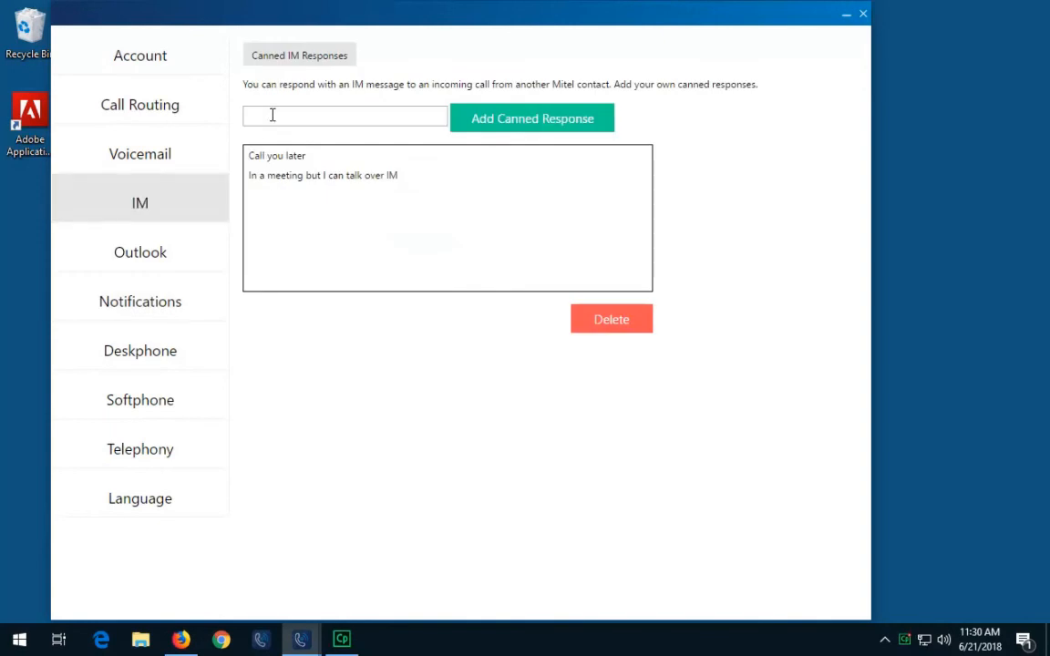
type("Be back after lunch!")
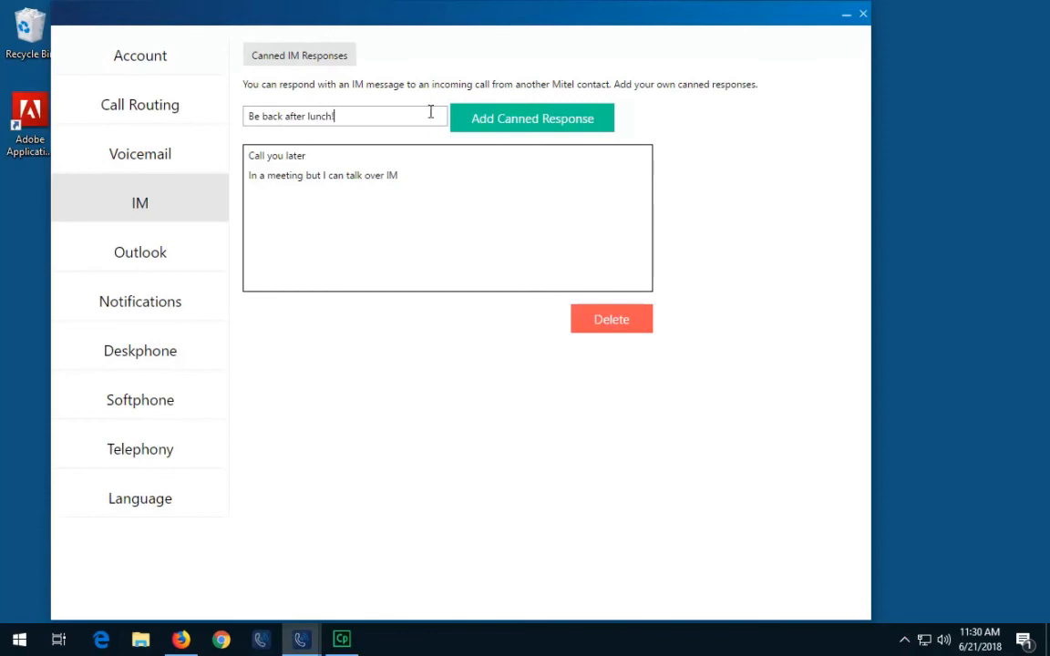
left_click(533, 118)
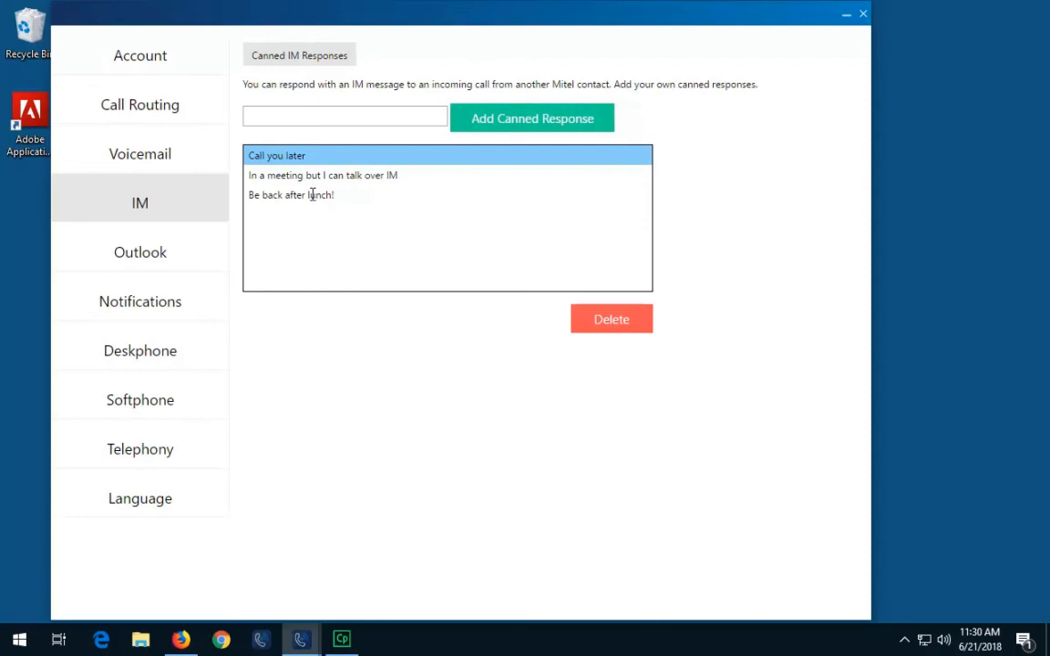
- Delete the "Be back after lunch!" response and close Settings
left_click(310, 194)
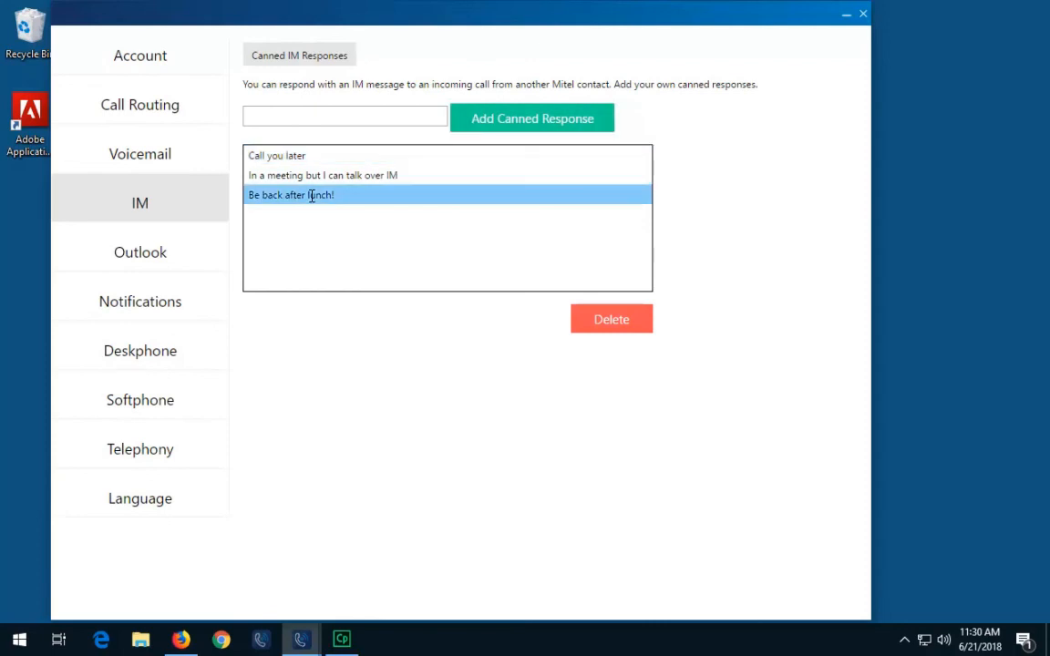
mouse_move(591, 321)
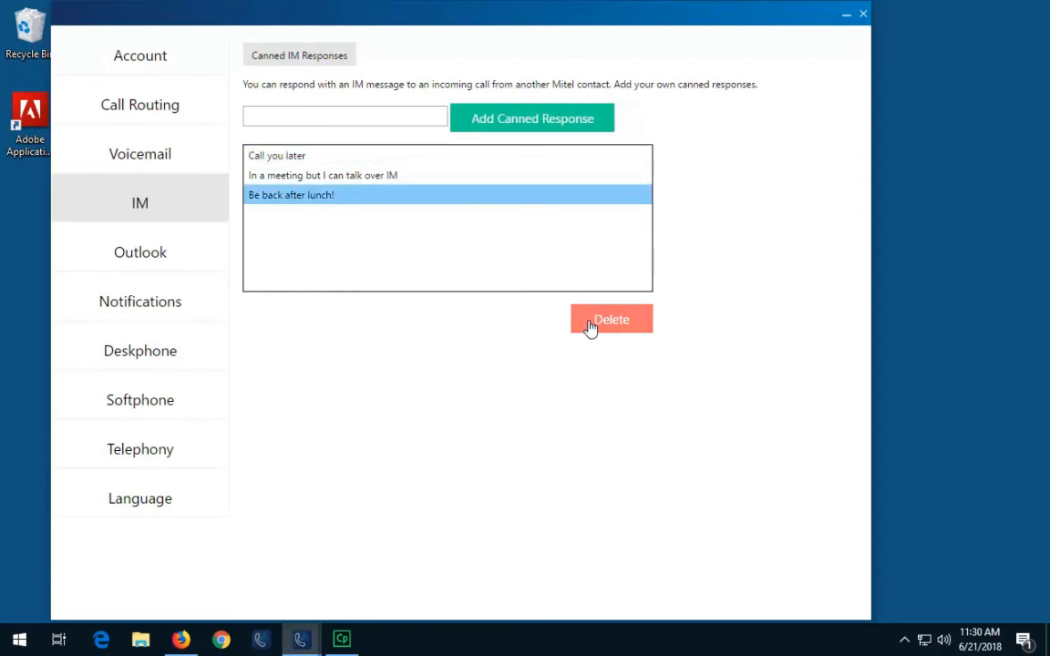
left_click(611, 319)
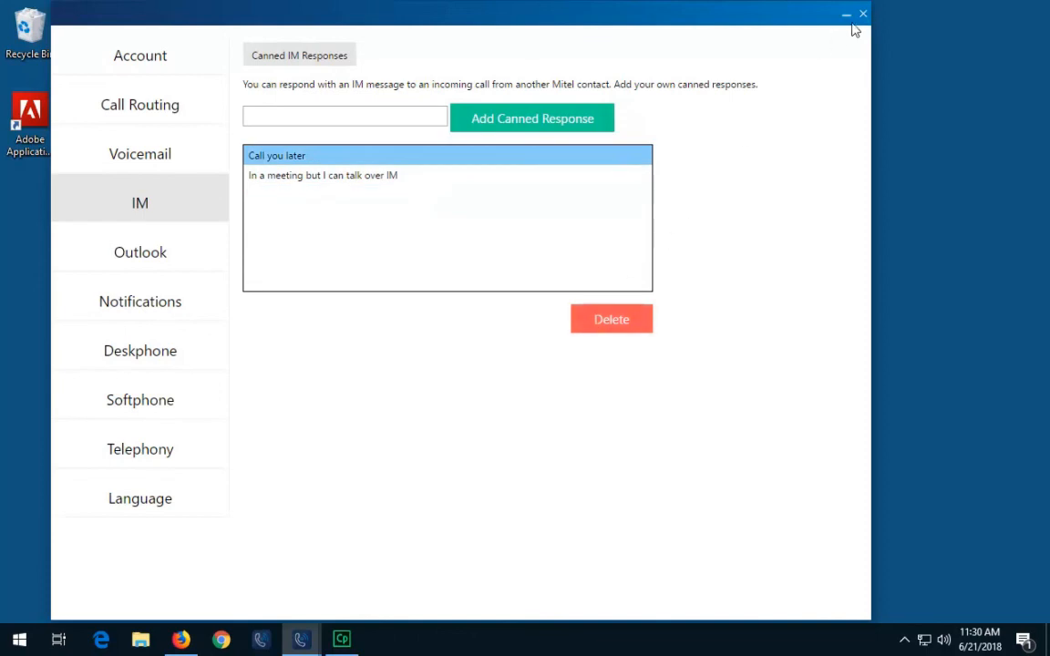
left_click(860, 14)
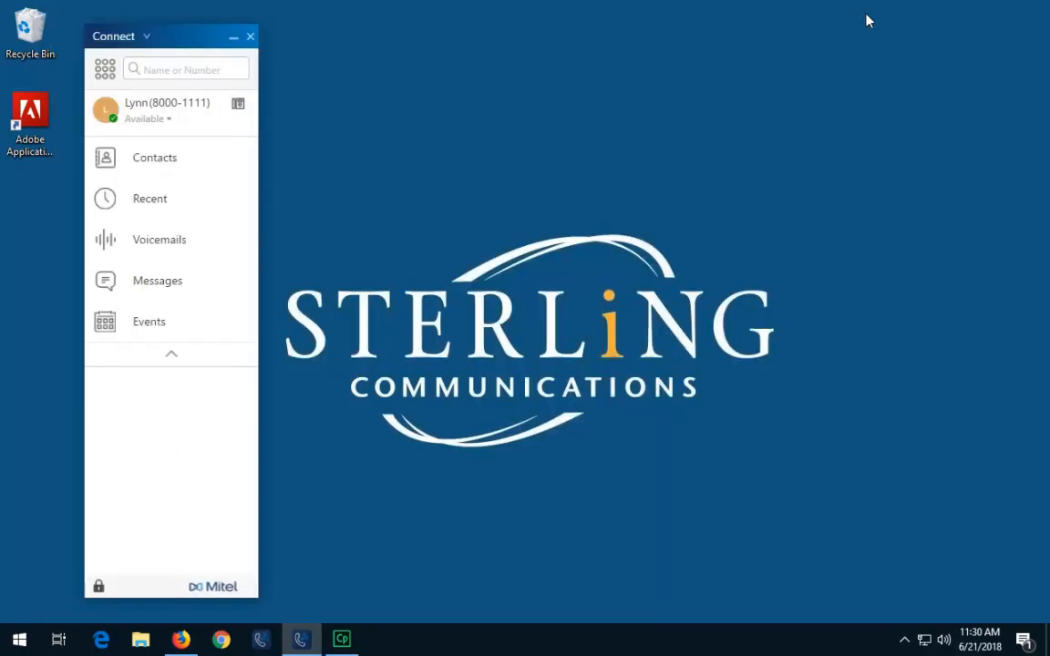